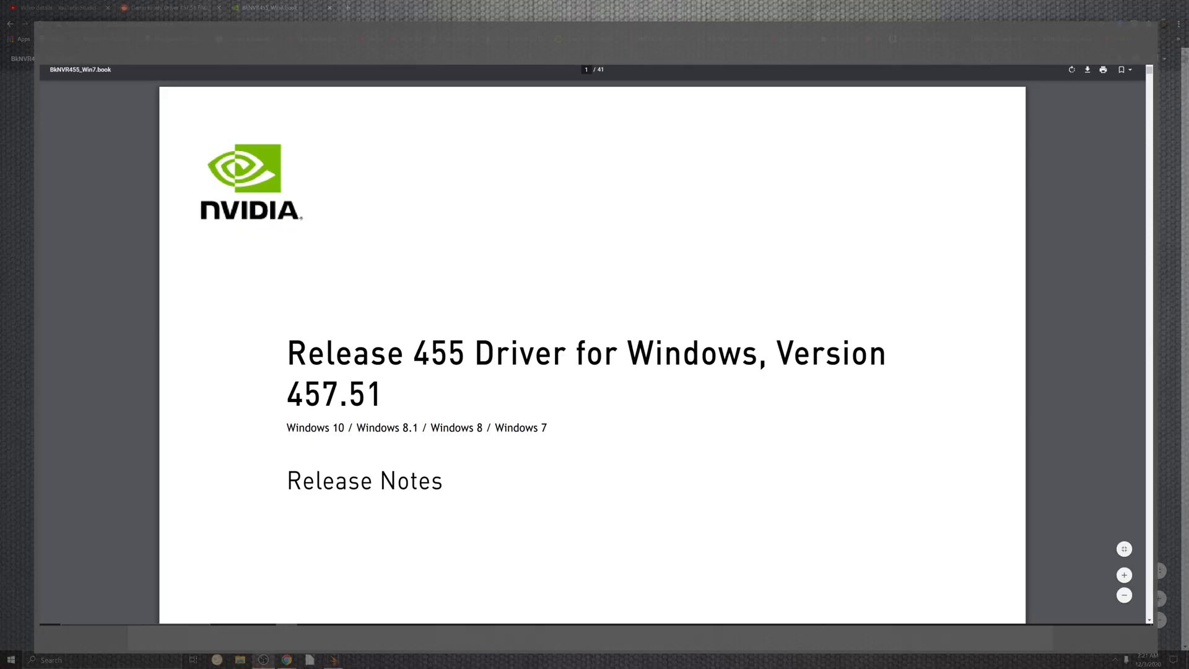
pyautogui.scroll(-3)
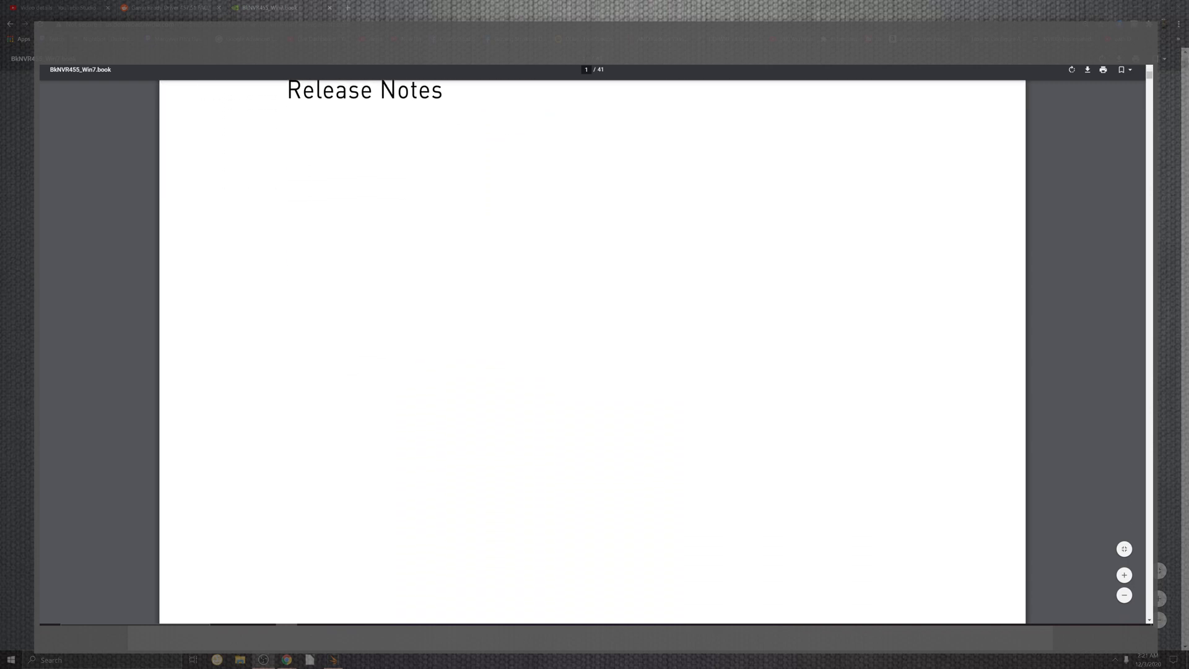
pyautogui.scroll(-3)
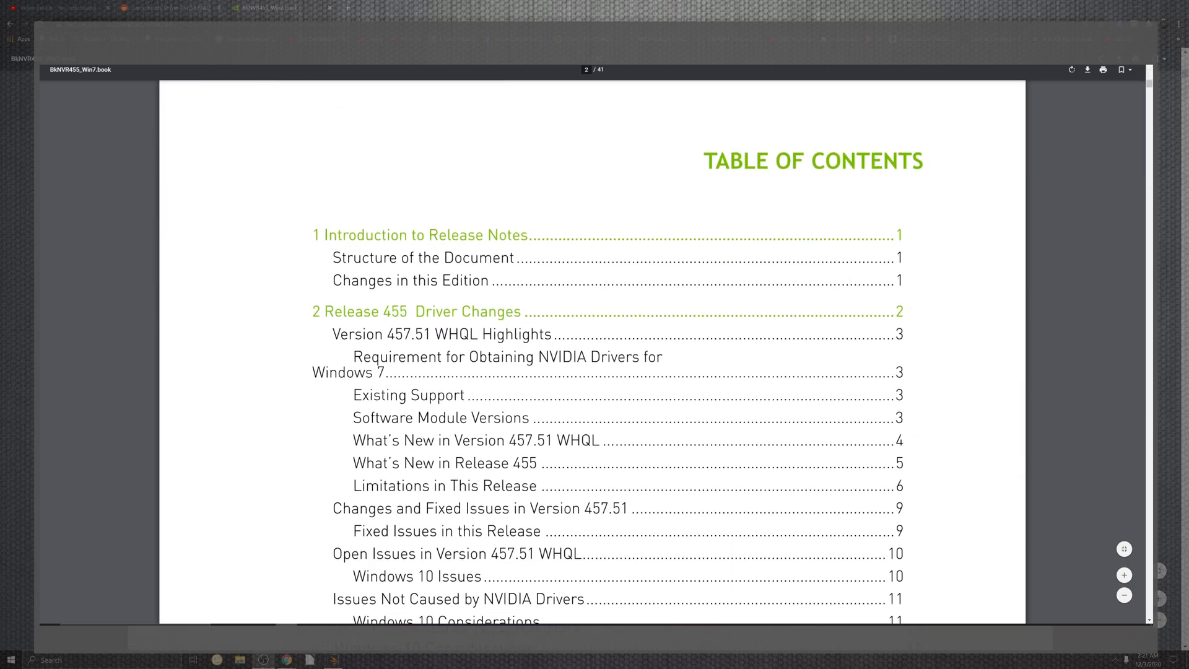
pyautogui.scroll(-3)
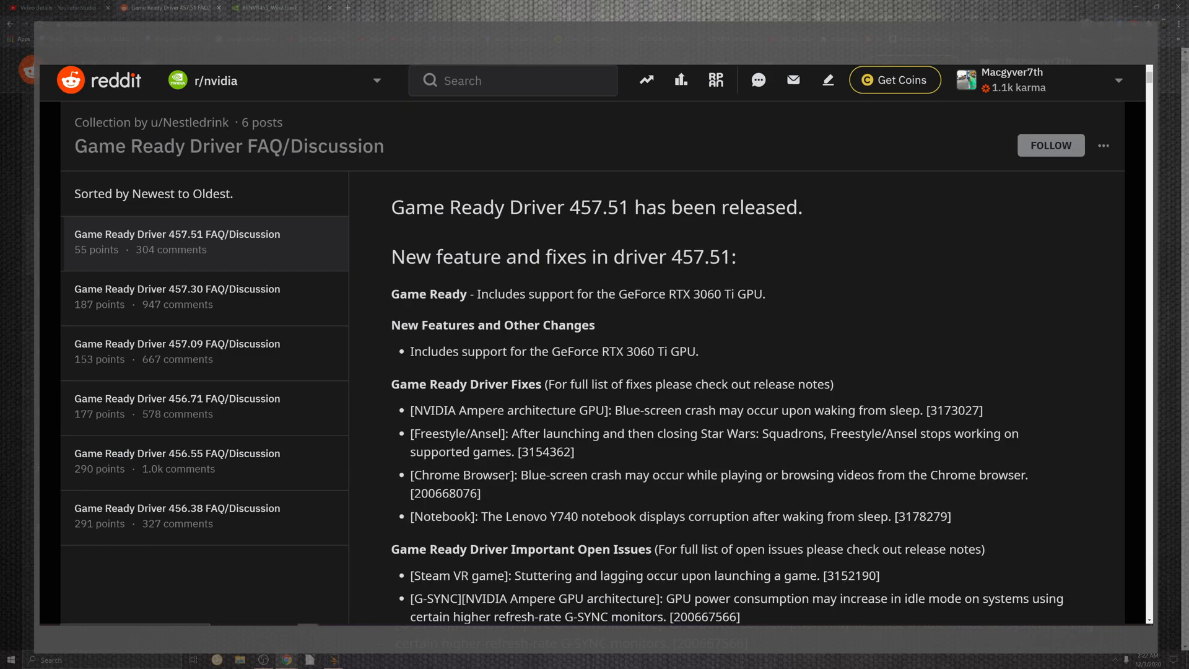
pyautogui.scroll(-3)
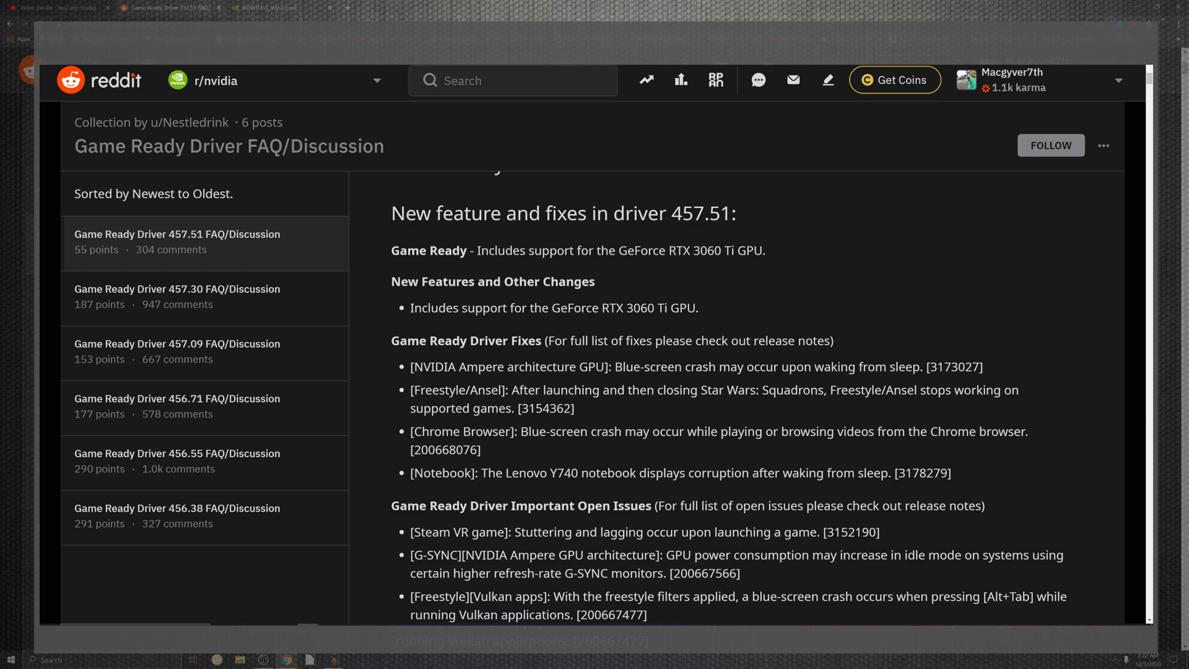
pyautogui.scroll(-3)
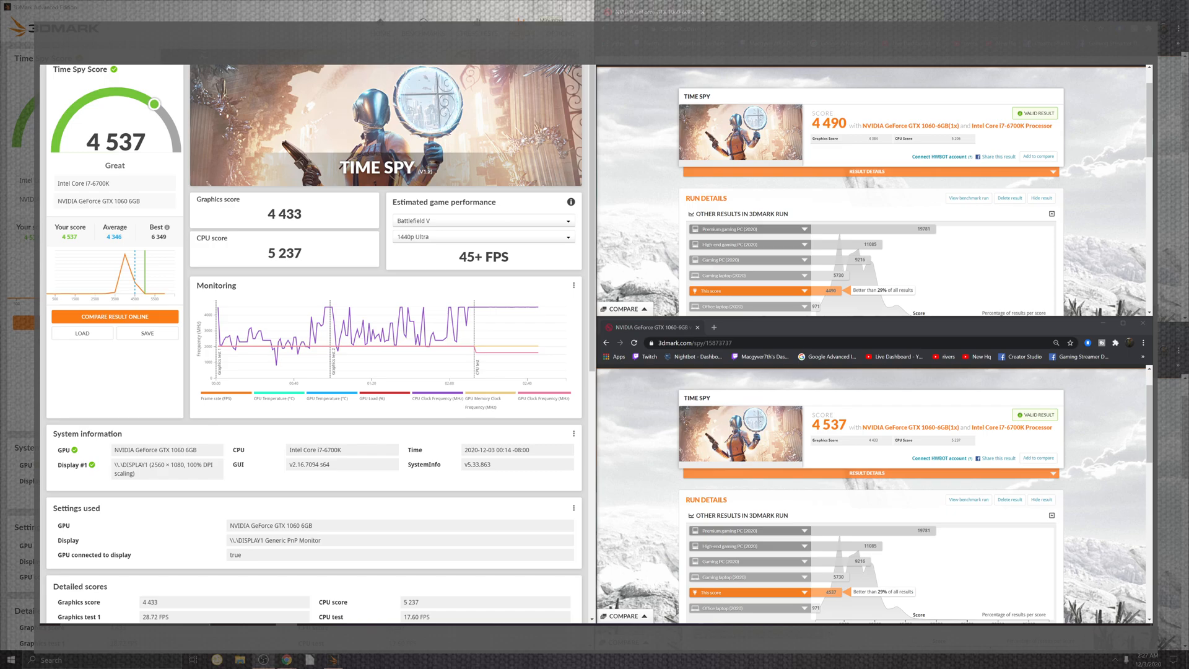
pyautogui.scroll(-3)
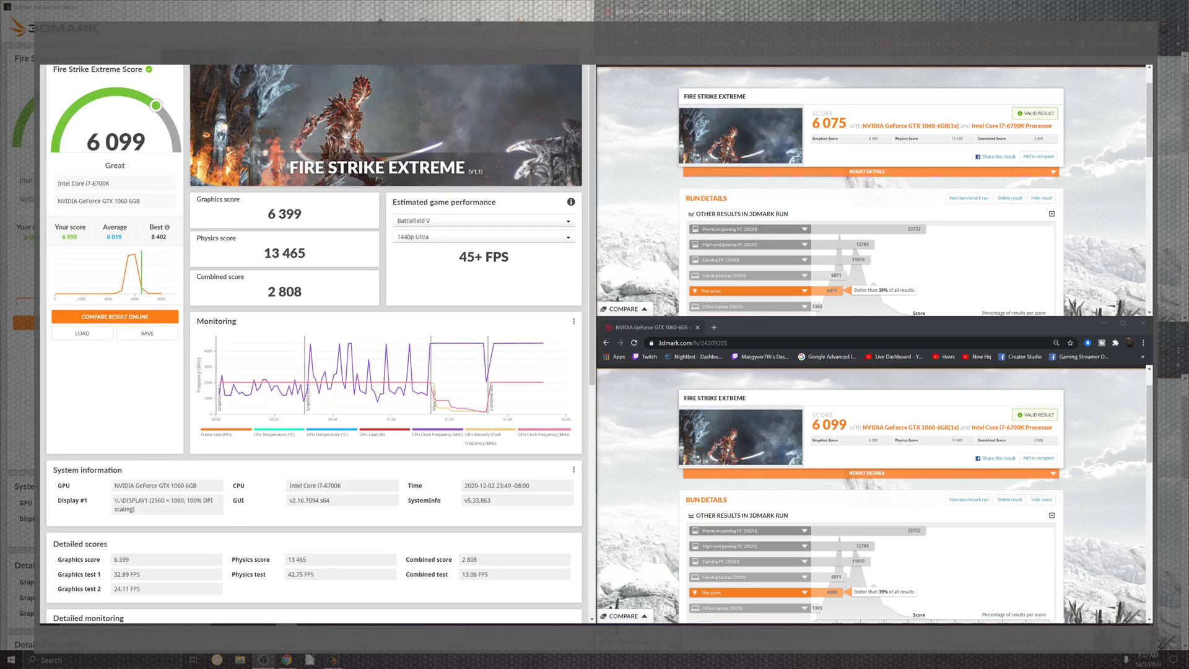
pyautogui.scroll(-3)
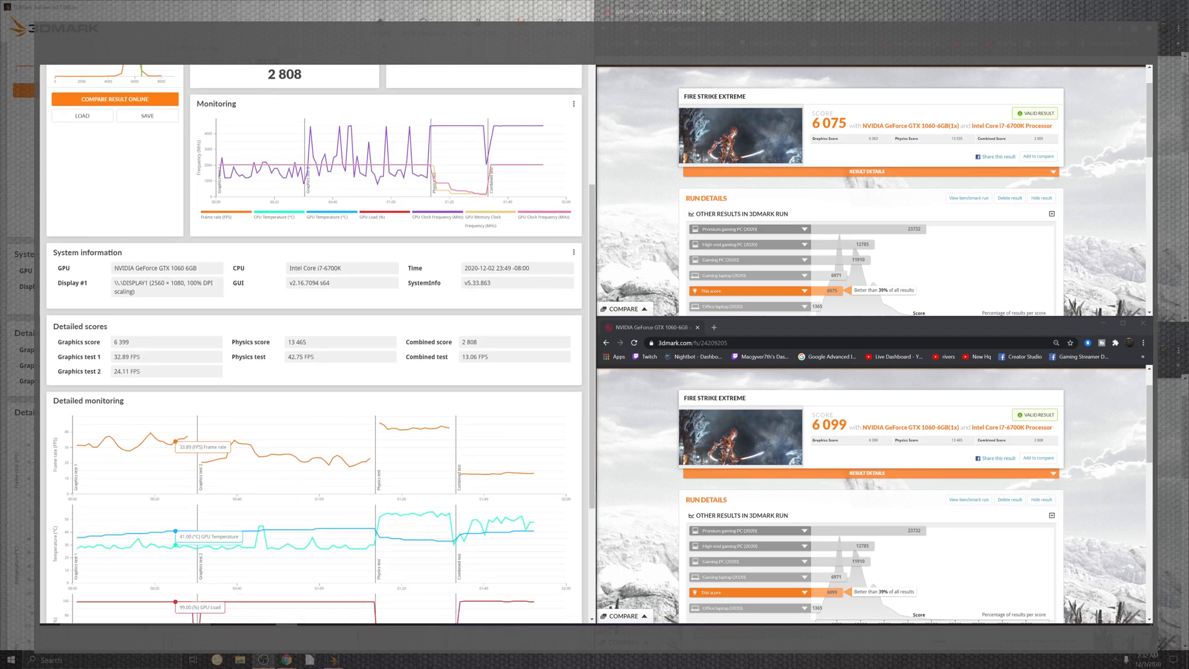
pyautogui.scroll(-3)
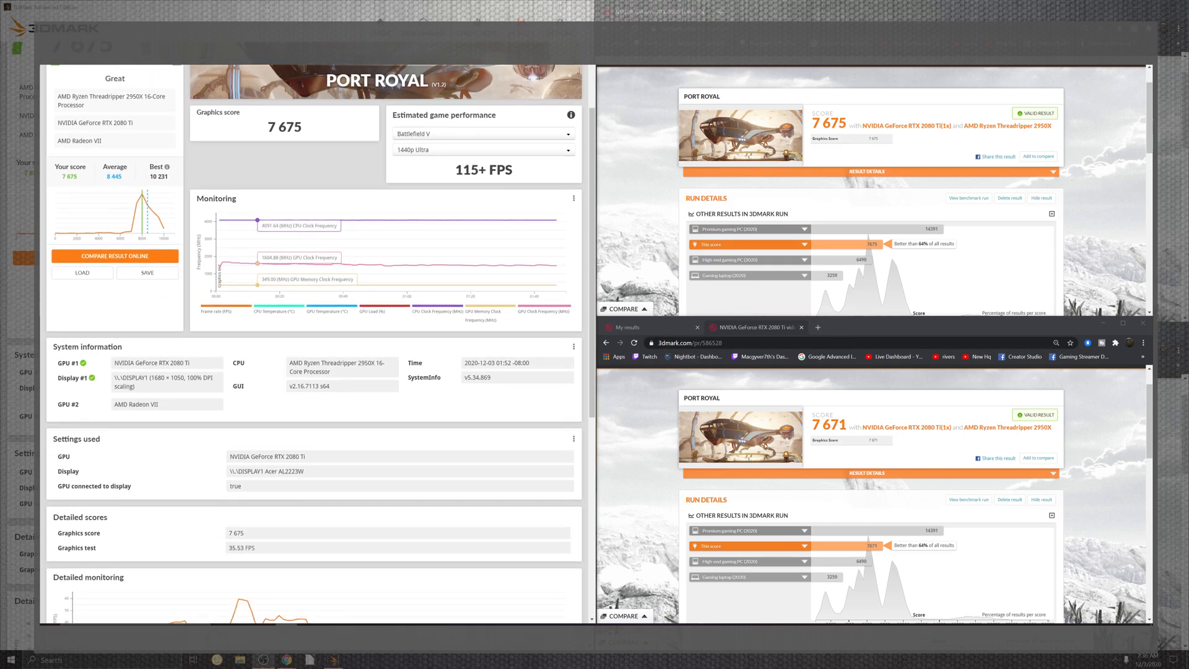
pyautogui.scroll(-3)
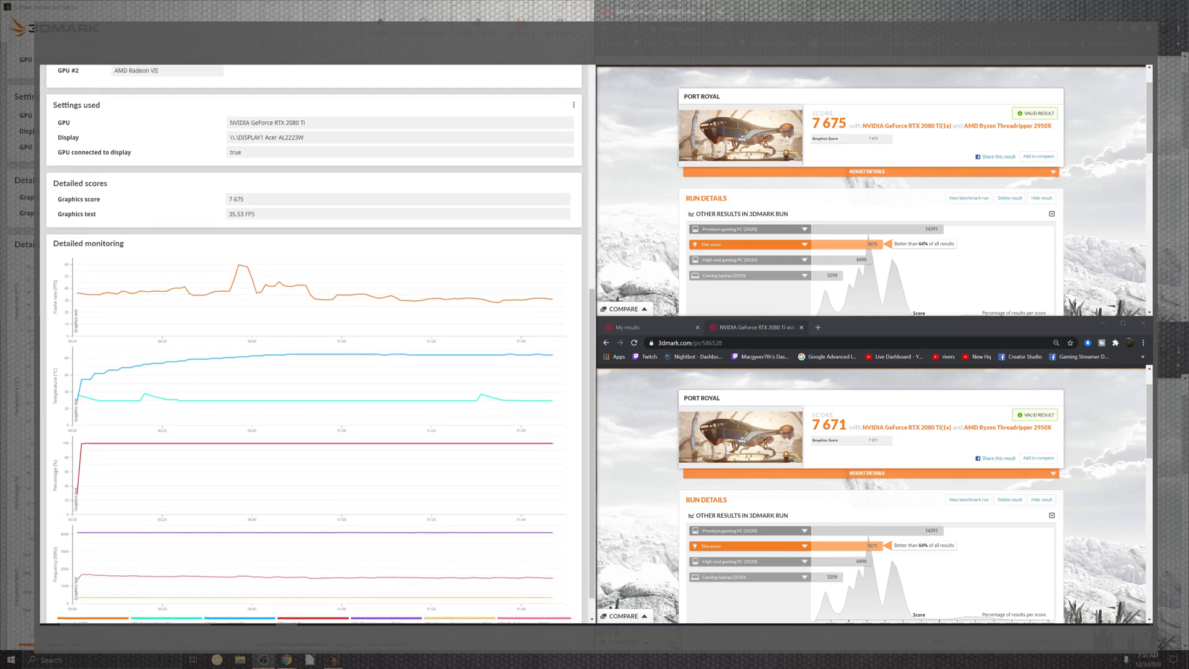